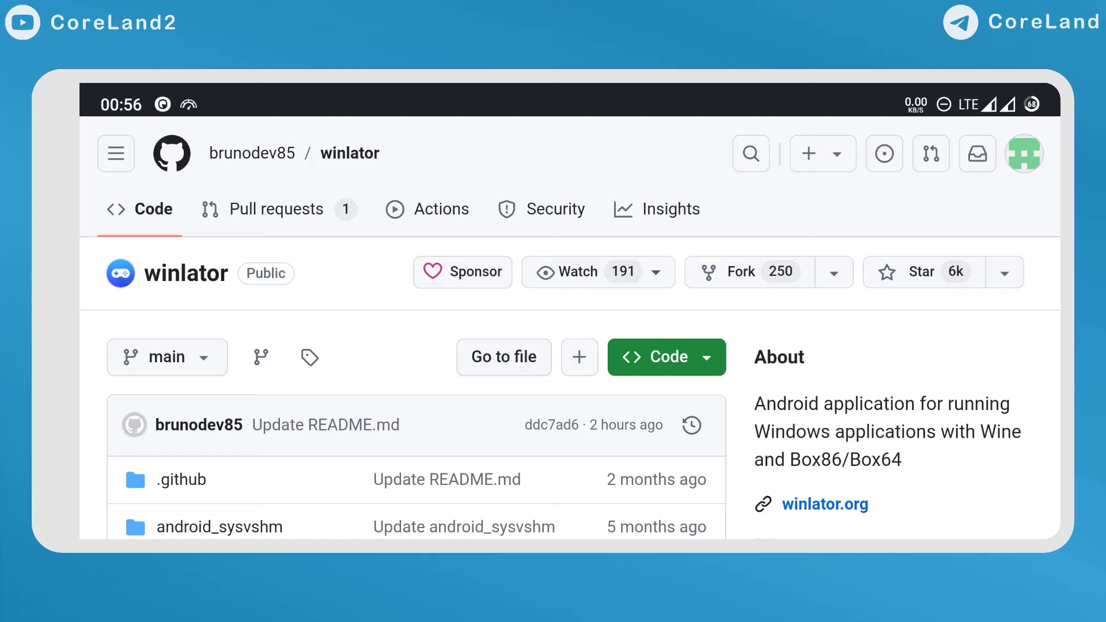
Scroll the winlator repository page down to reach the Winlator 7.0 (Latest) release notes
scroll("down", 3)
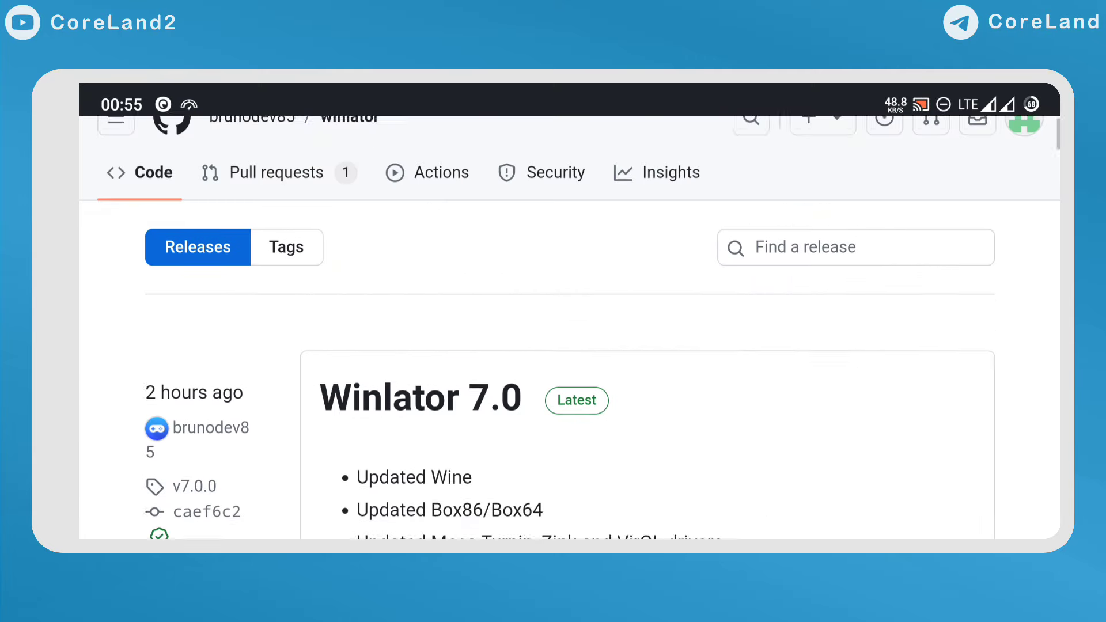
scroll("down", 3)
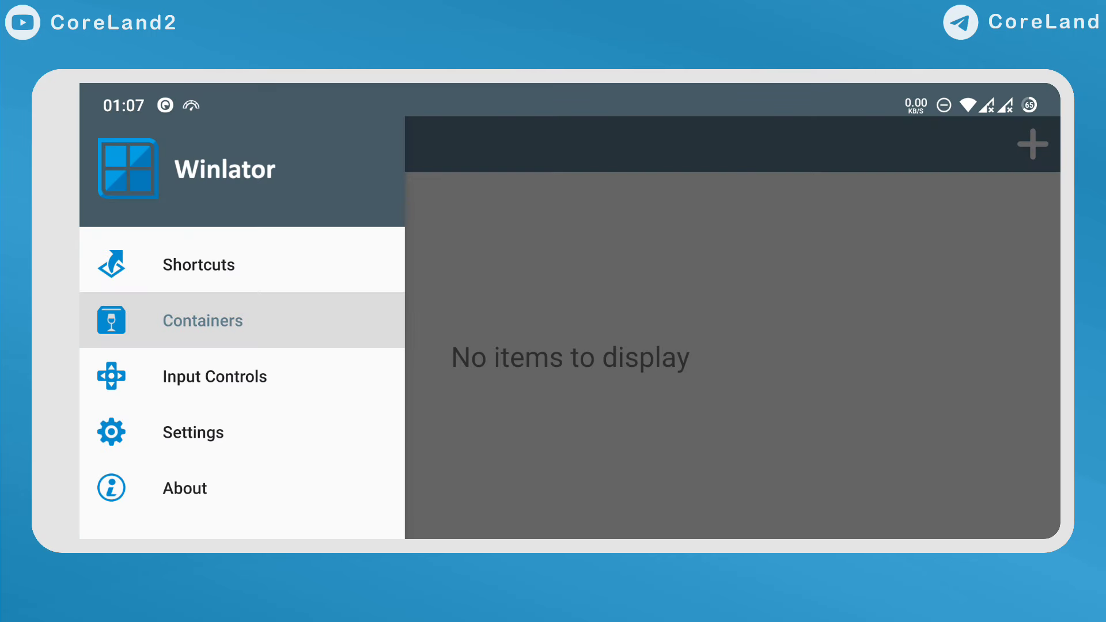
Open Settings and scroll through the Wine 9.2 (Custom) and Box86/Box64 options
left_click(192, 432)
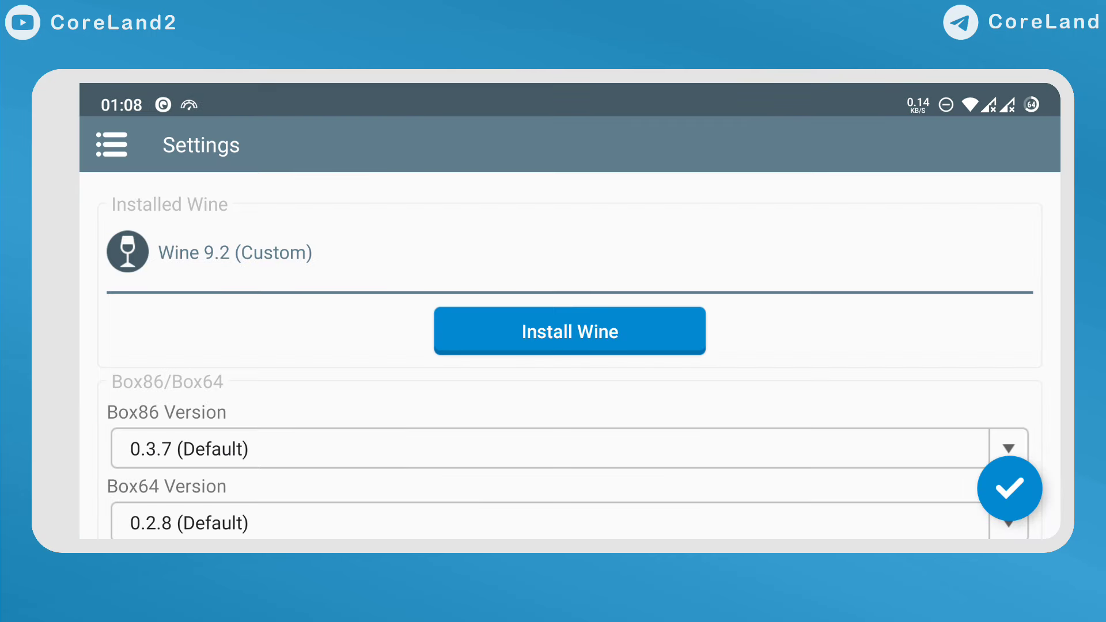
scroll("down", 3)
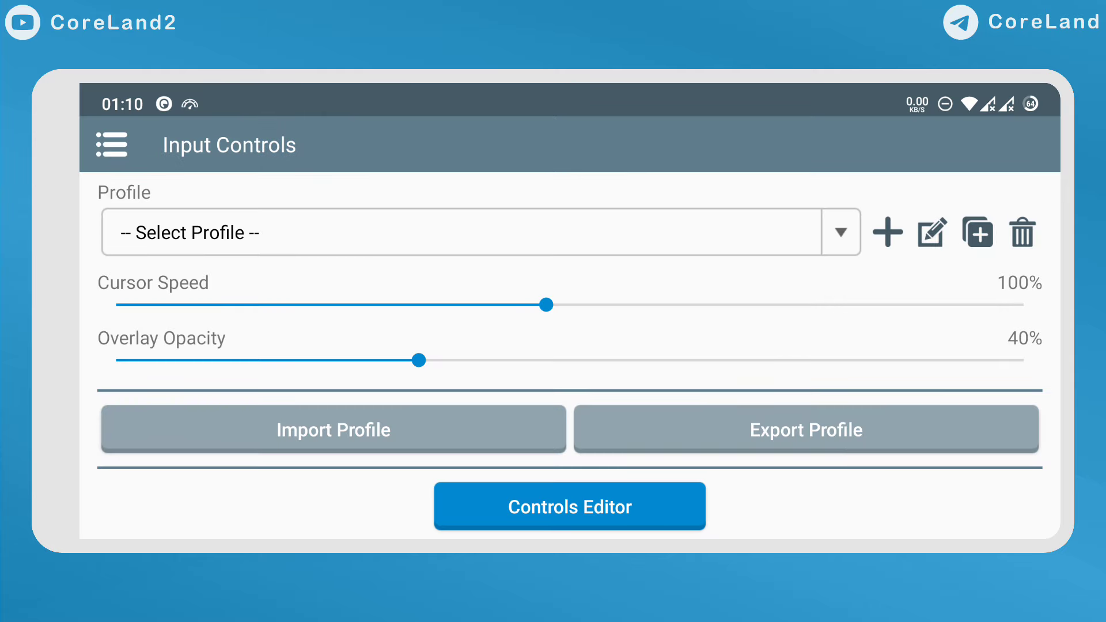
Create a new container and show its environment variables list (ZINK, MESA, WINEESYNC)
left_click(568, 506)
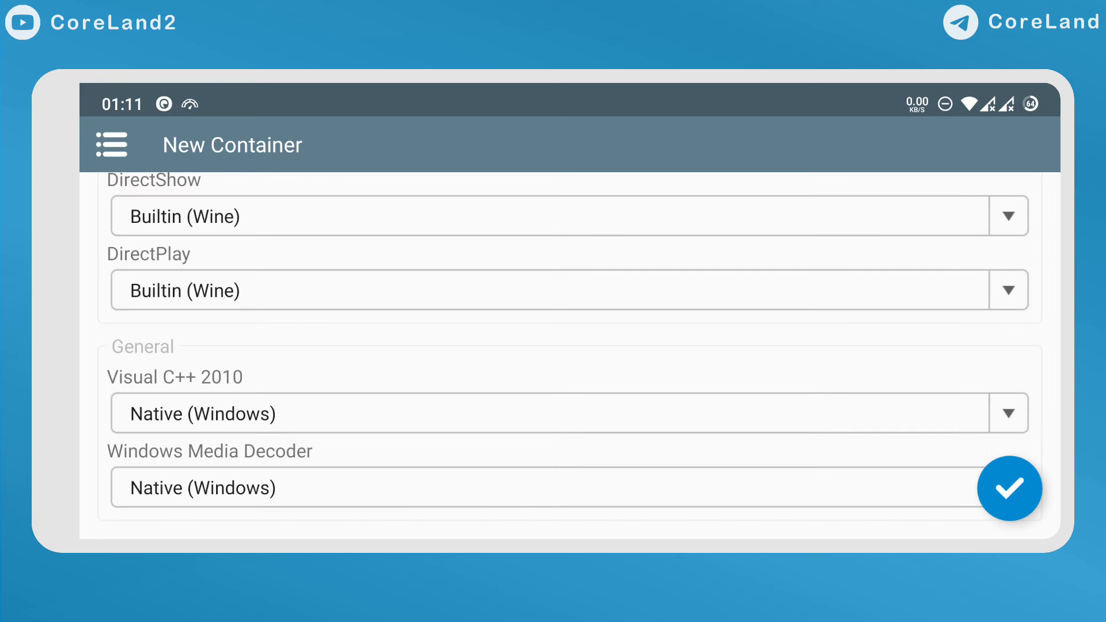
left_click(657, 208)
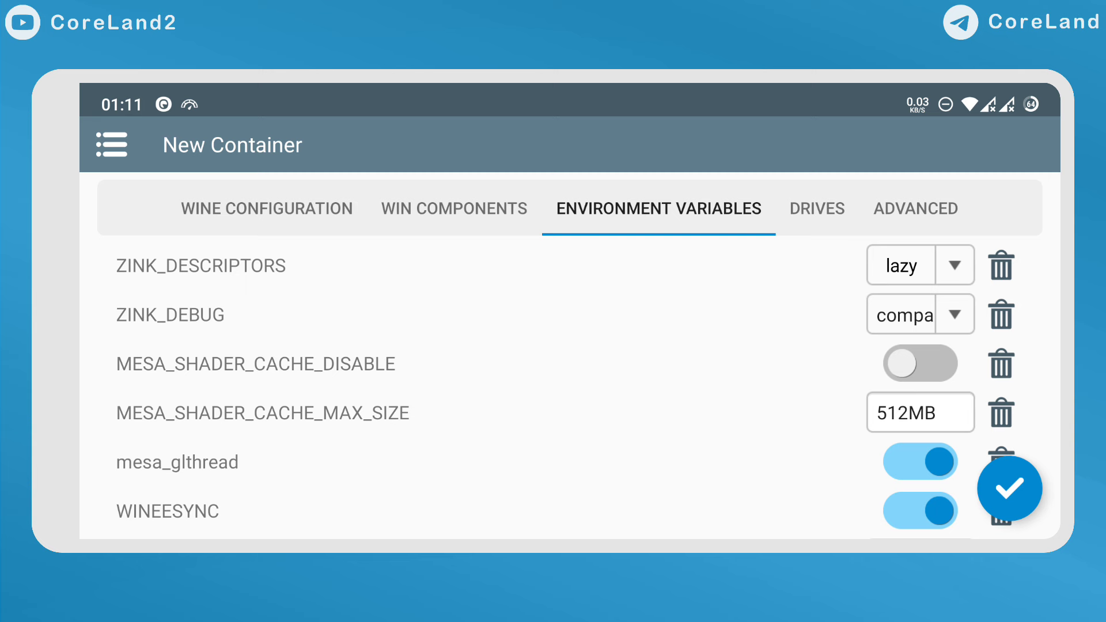